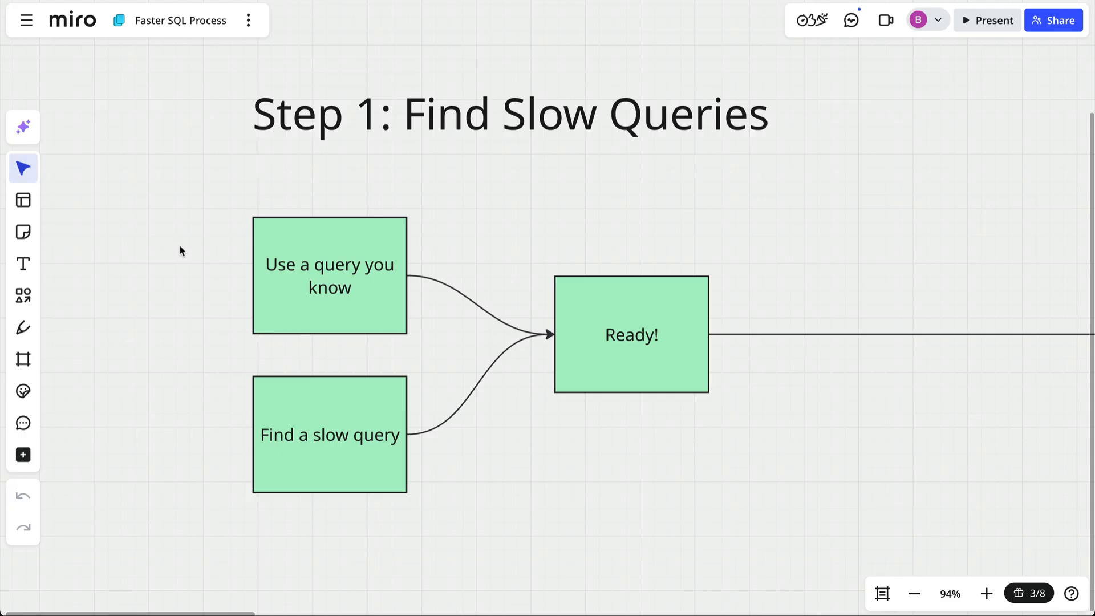
pyautogui.moveTo(187, 265)
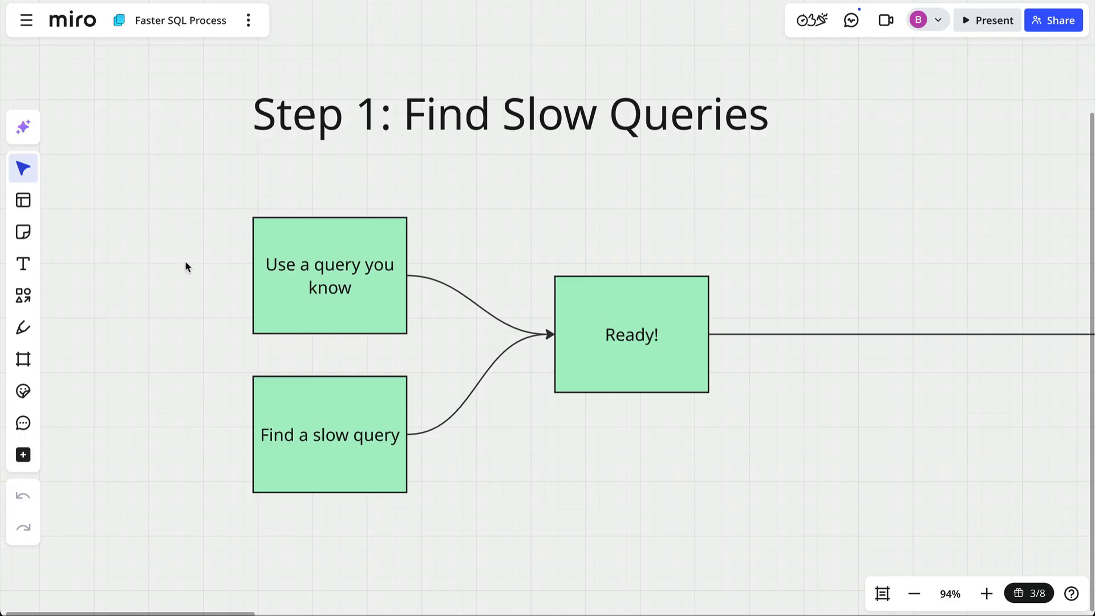
pyautogui.moveTo(238, 274)
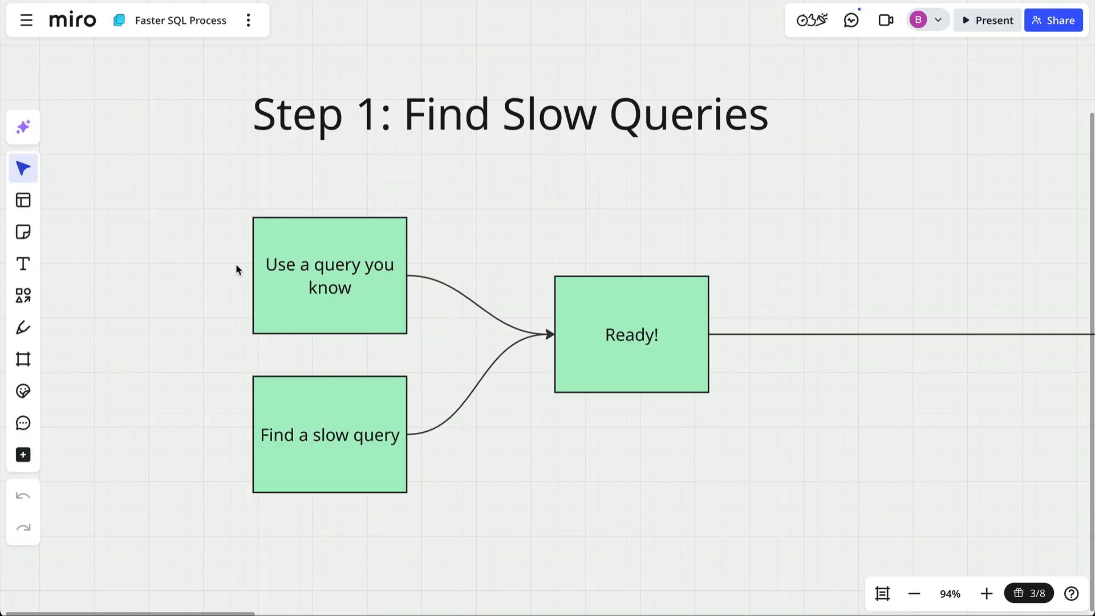
pyautogui.moveTo(278, 297)
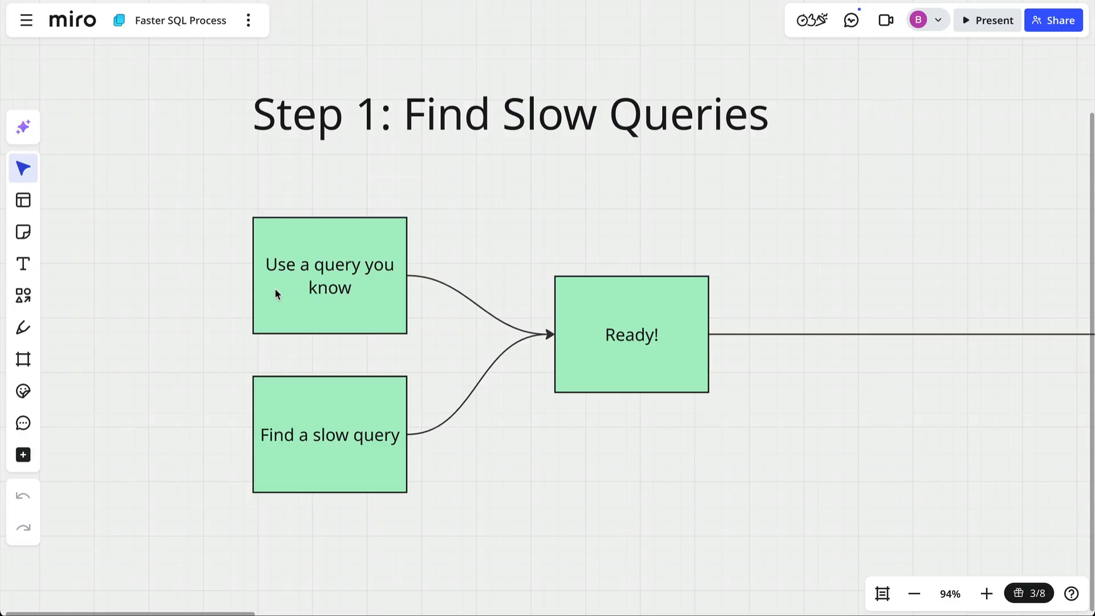
pyautogui.moveTo(258, 418)
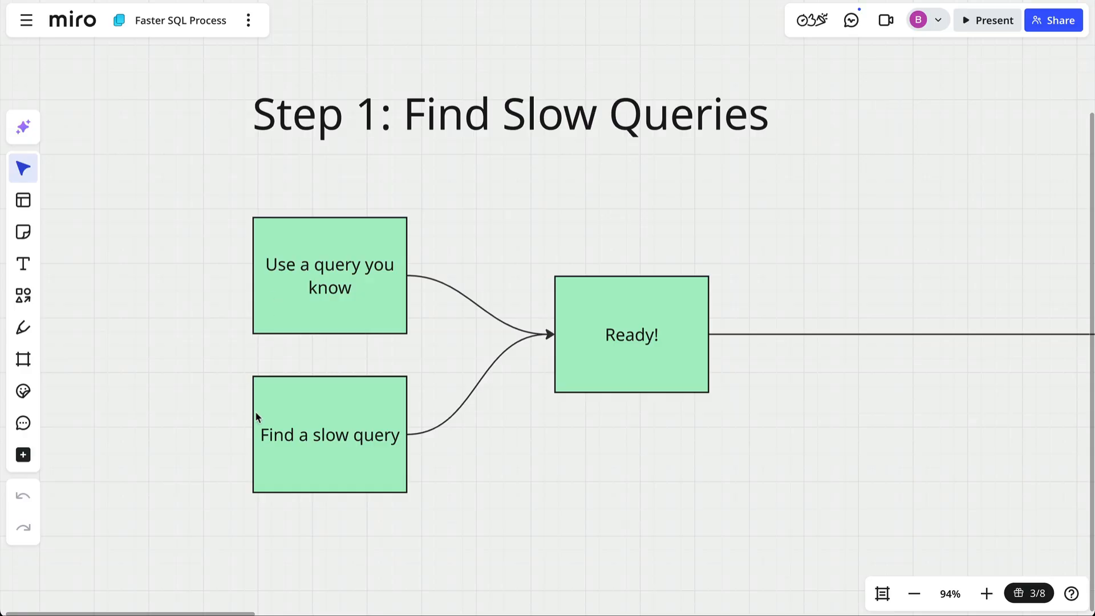
pyautogui.moveTo(226, 431)
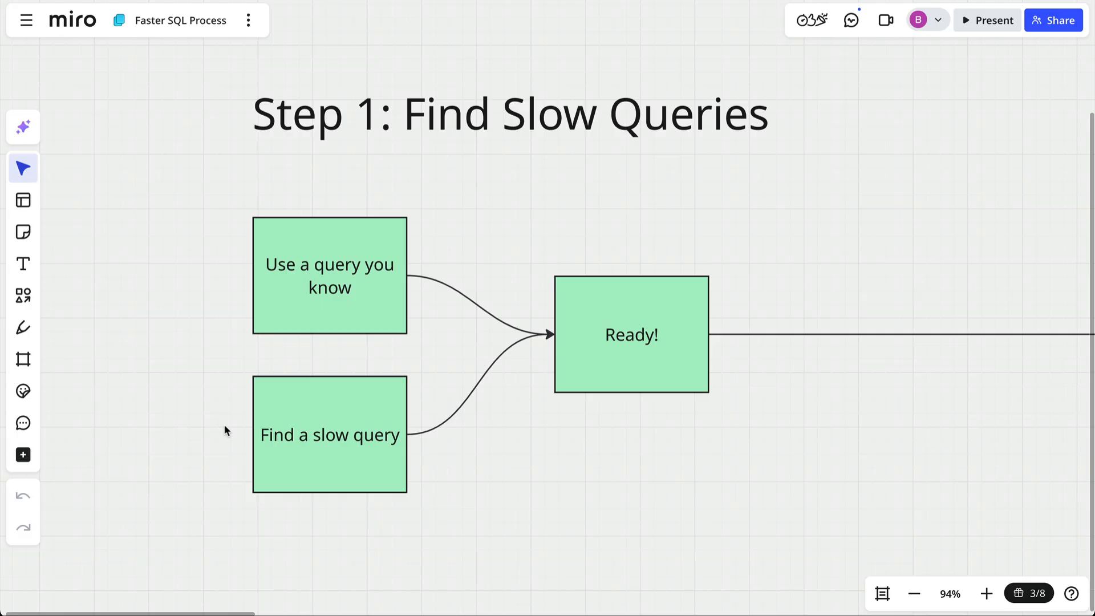
pyautogui.moveTo(420, 492)
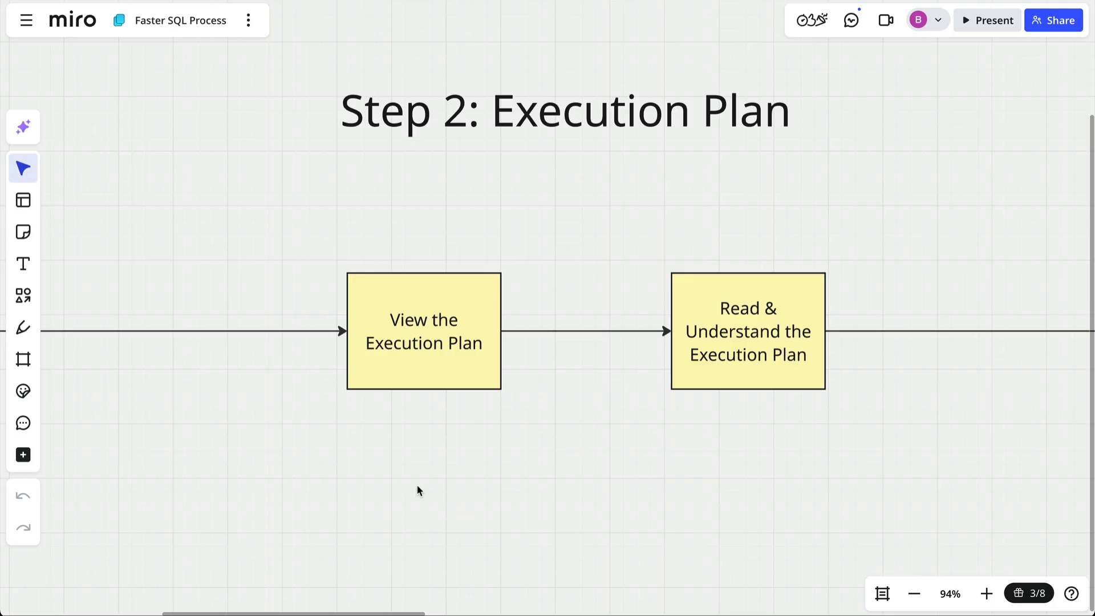
pyautogui.moveTo(425, 488)
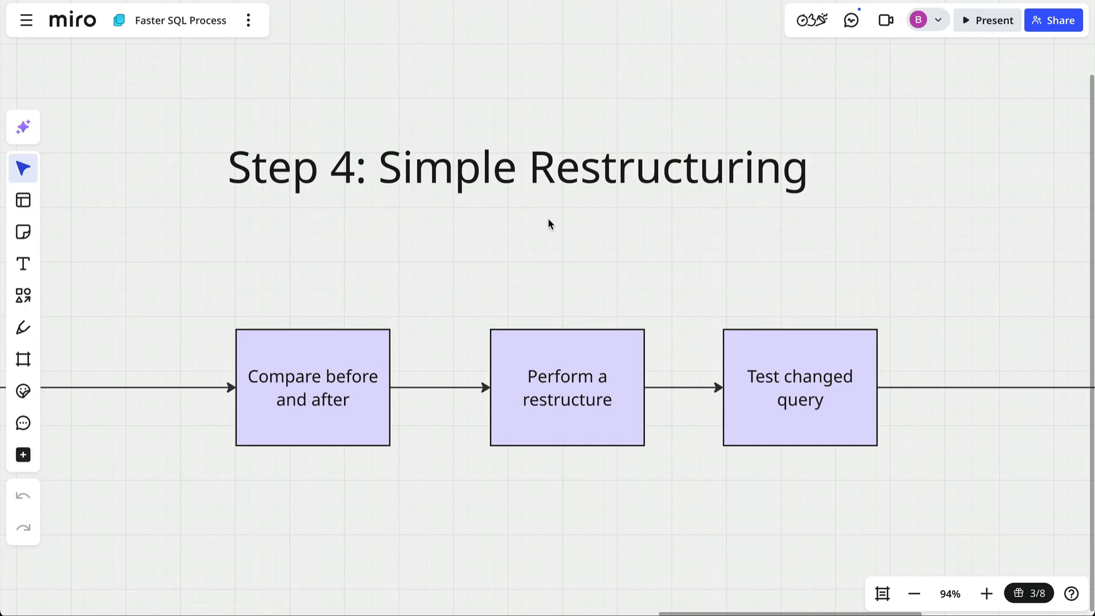
pyautogui.moveTo(362, 311)
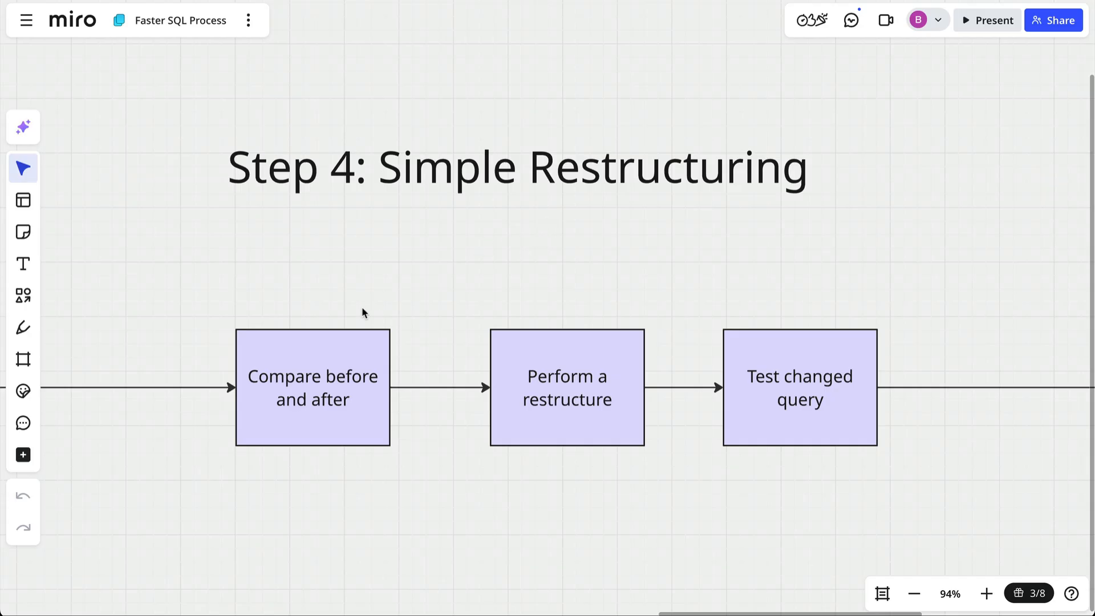
pyautogui.moveTo(335, 304)
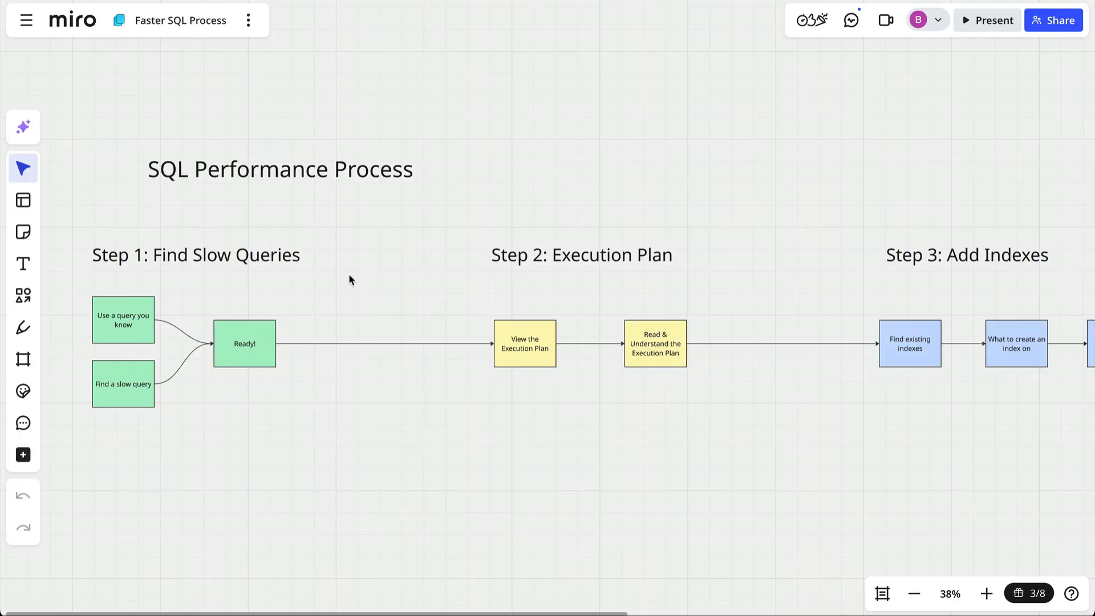
pyautogui.moveTo(345, 265)
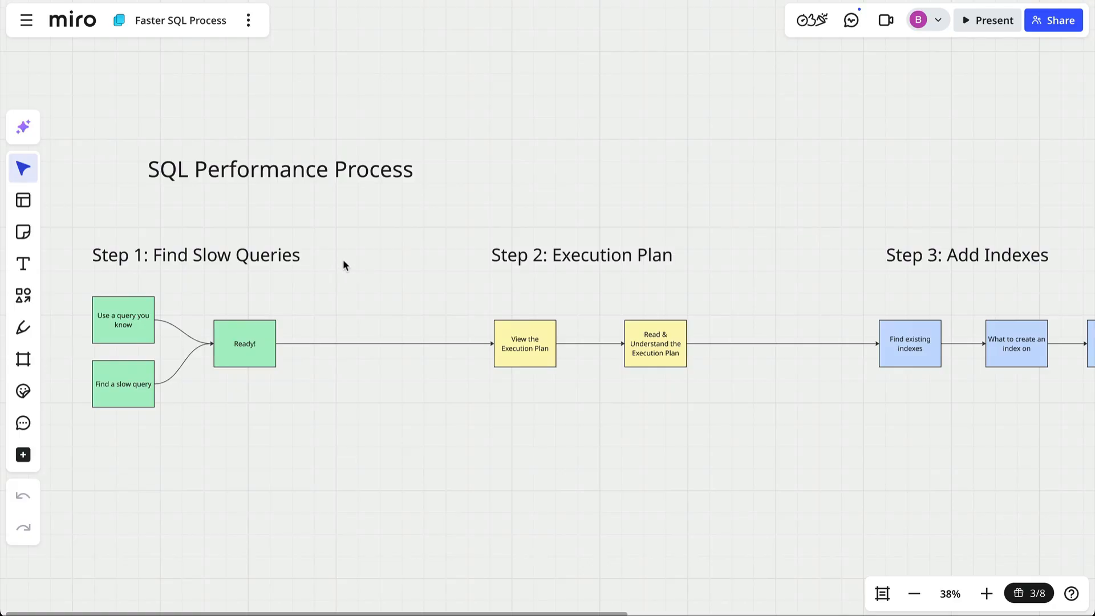
pyautogui.moveTo(556, 298)
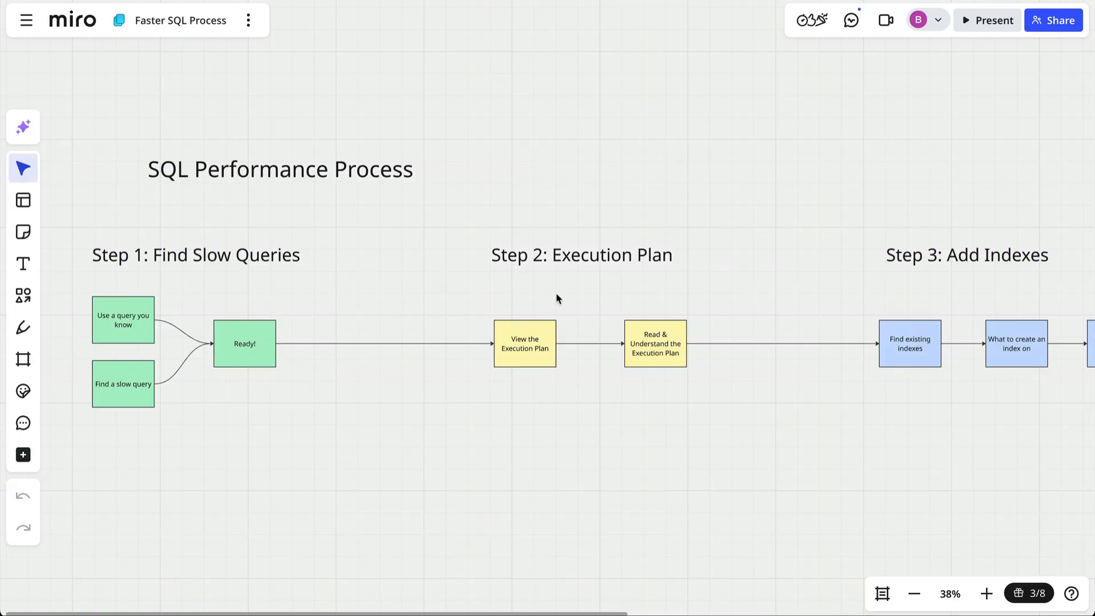